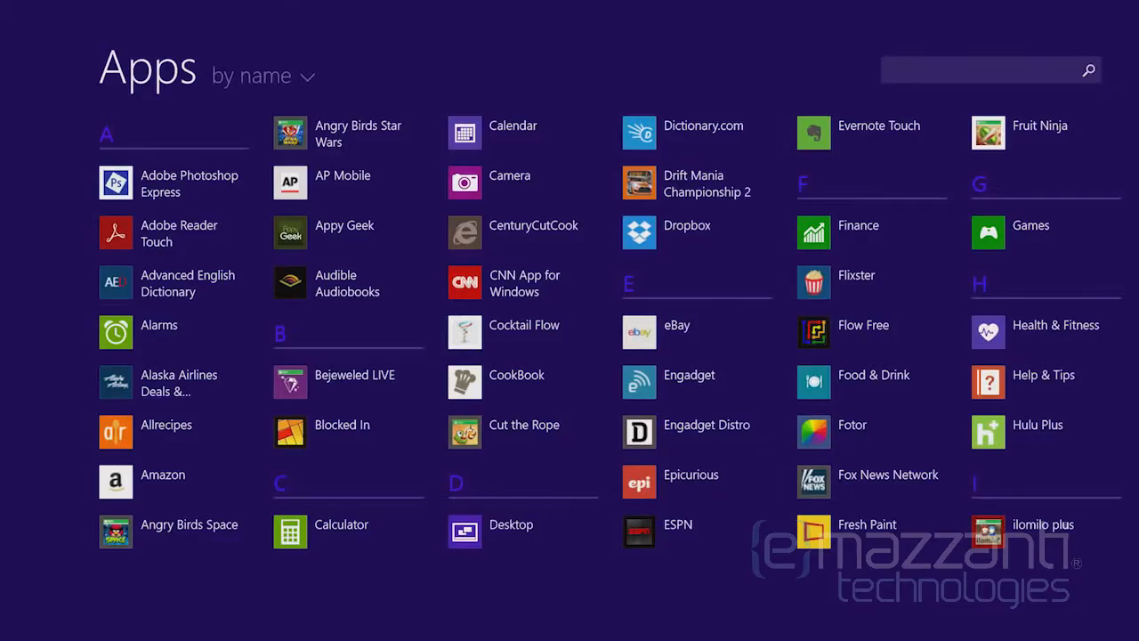
Step: Choose an ordering for the Apps list from the 'by name' sort choices
left_click(264, 75)
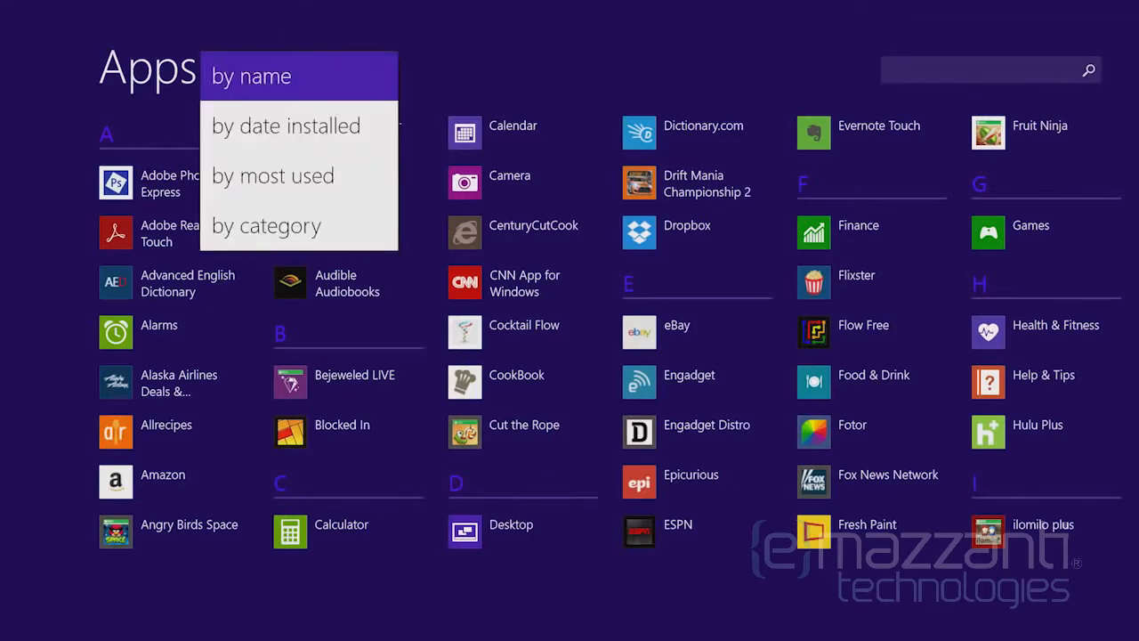
left_click(272, 176)
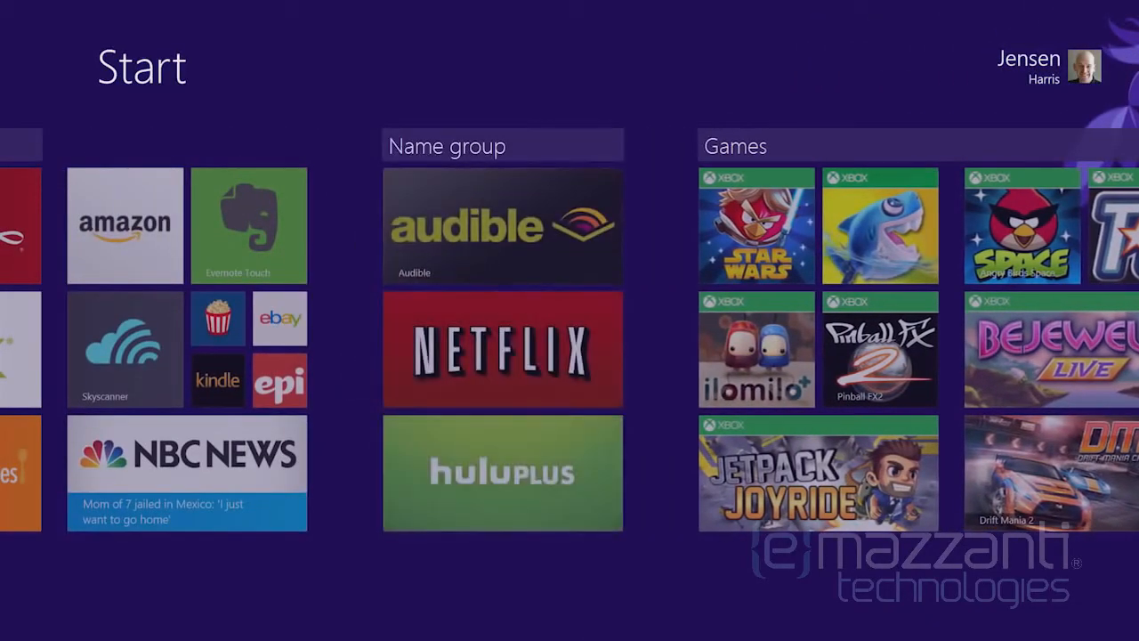
Step: Name the new Audible, Netflix and Hulu Plus tile group, starting with 'My'
type("My")
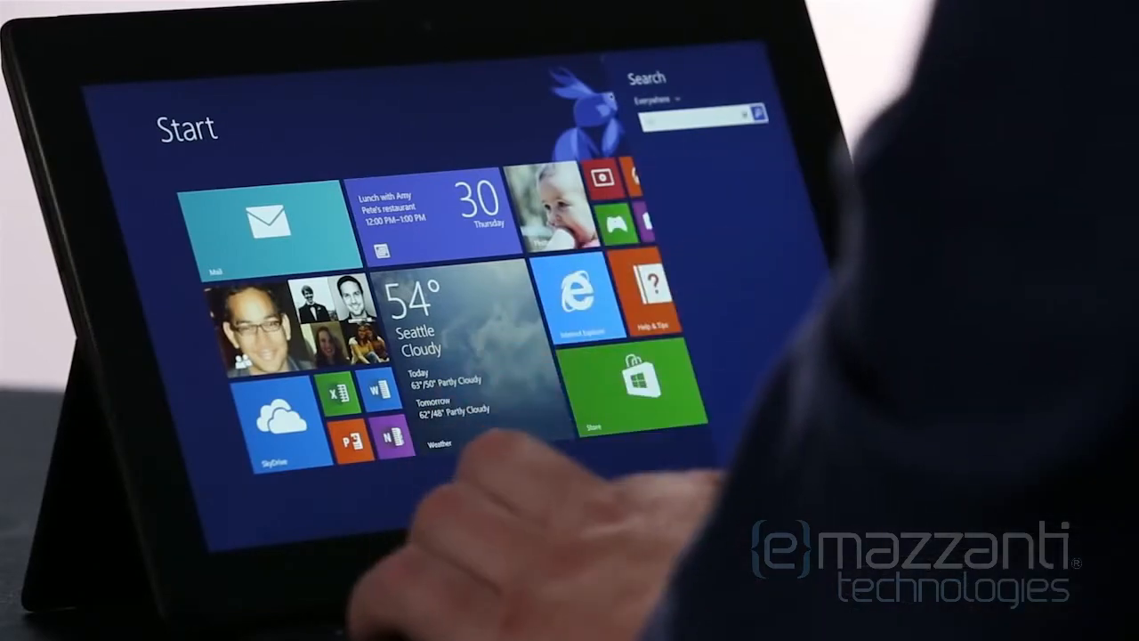
Step: Search everywhere for 'marilyn mon' and run the 'marilyn monroe' suggestion
type("marilyn mon")
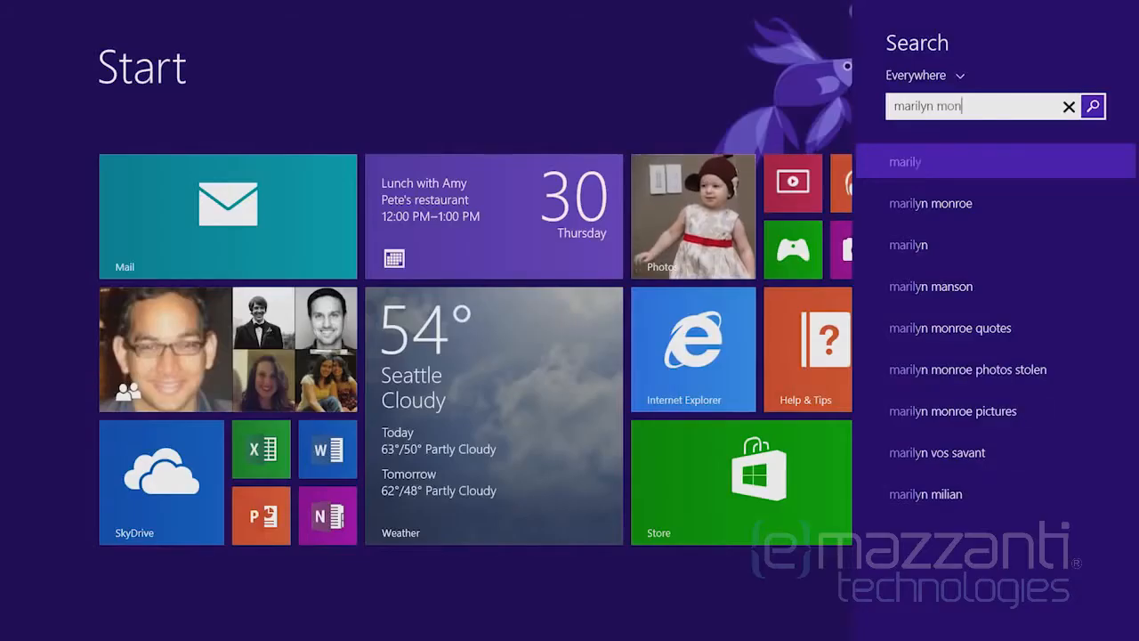
left_click(929, 203)
type("S")
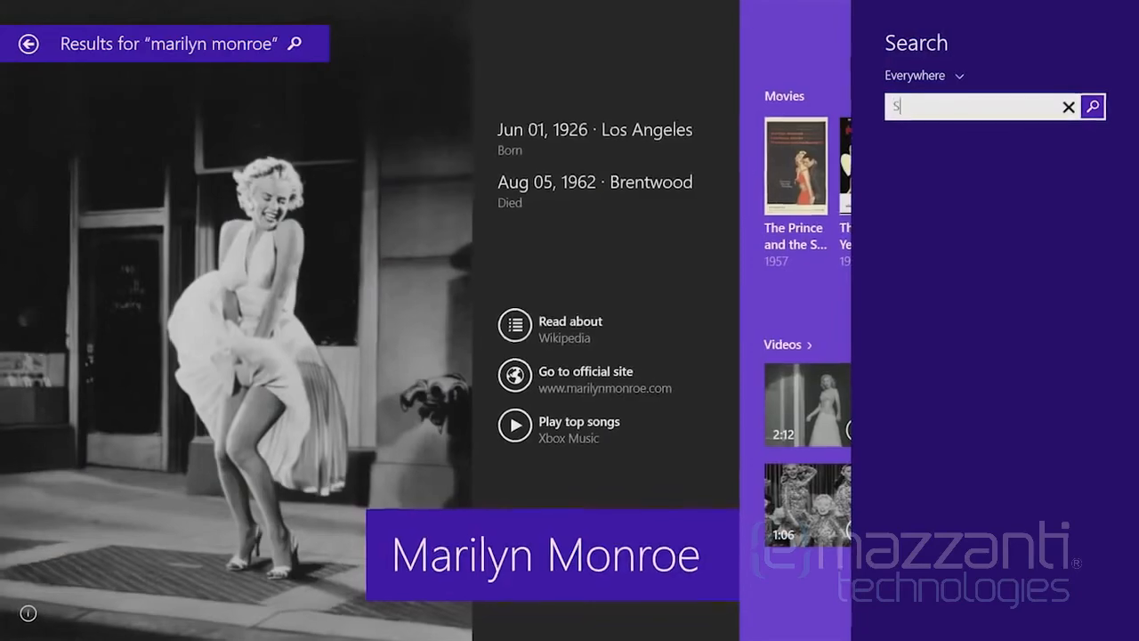
Step: Search for 'SkyDrive' and look through the suggestion list
type("kyDrive")
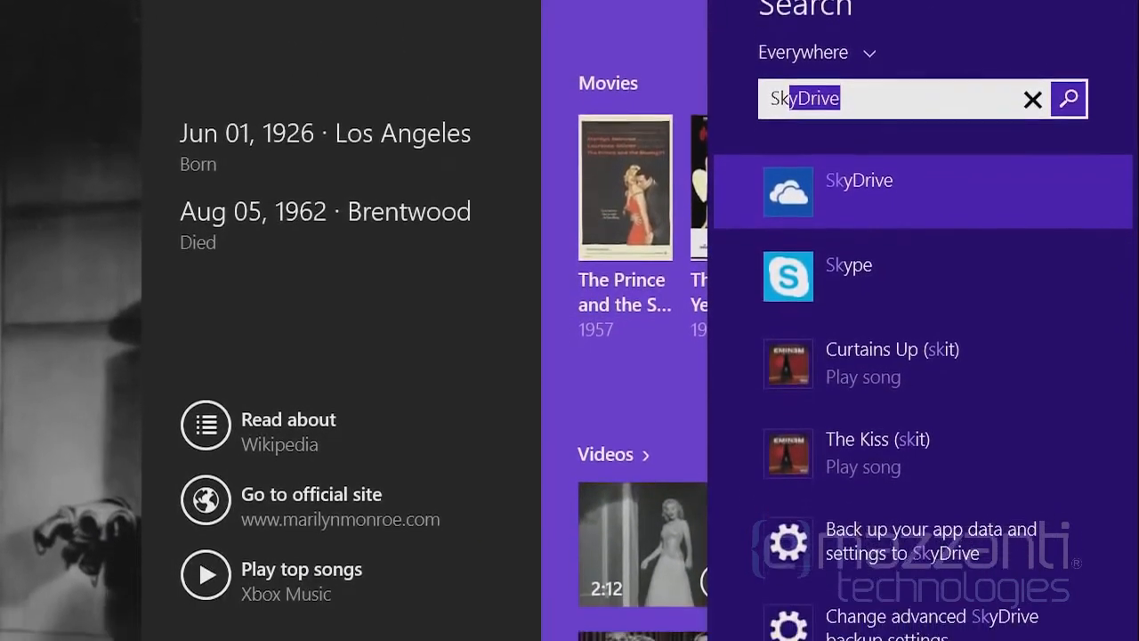
scroll("down", 3)
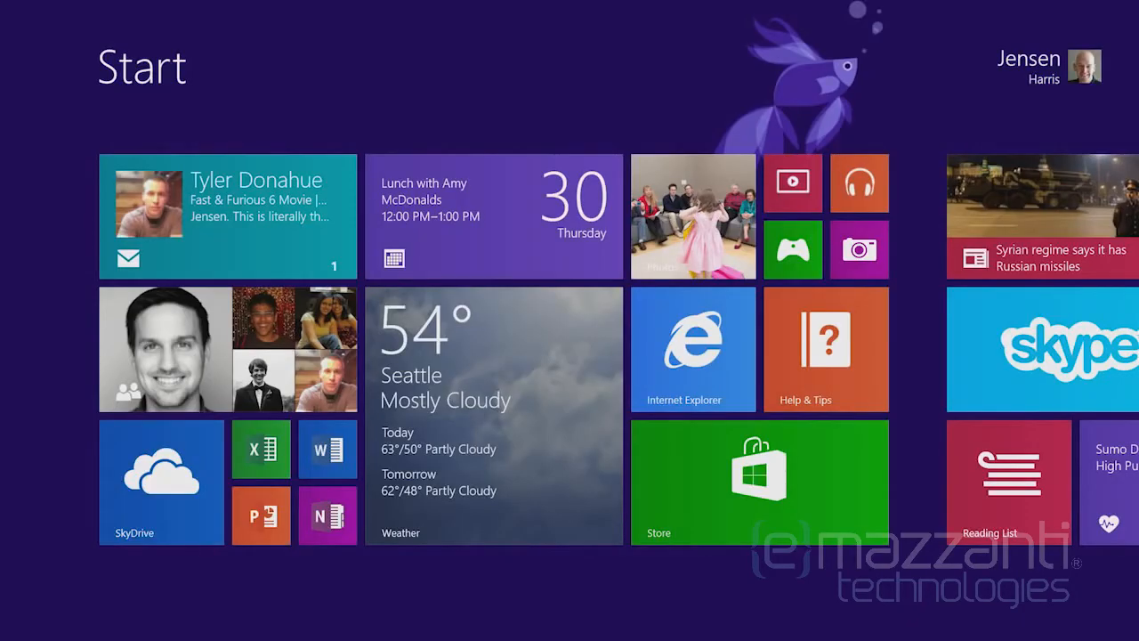
Step: Launch Mail from its Start screen tile
left_click(160, 480)
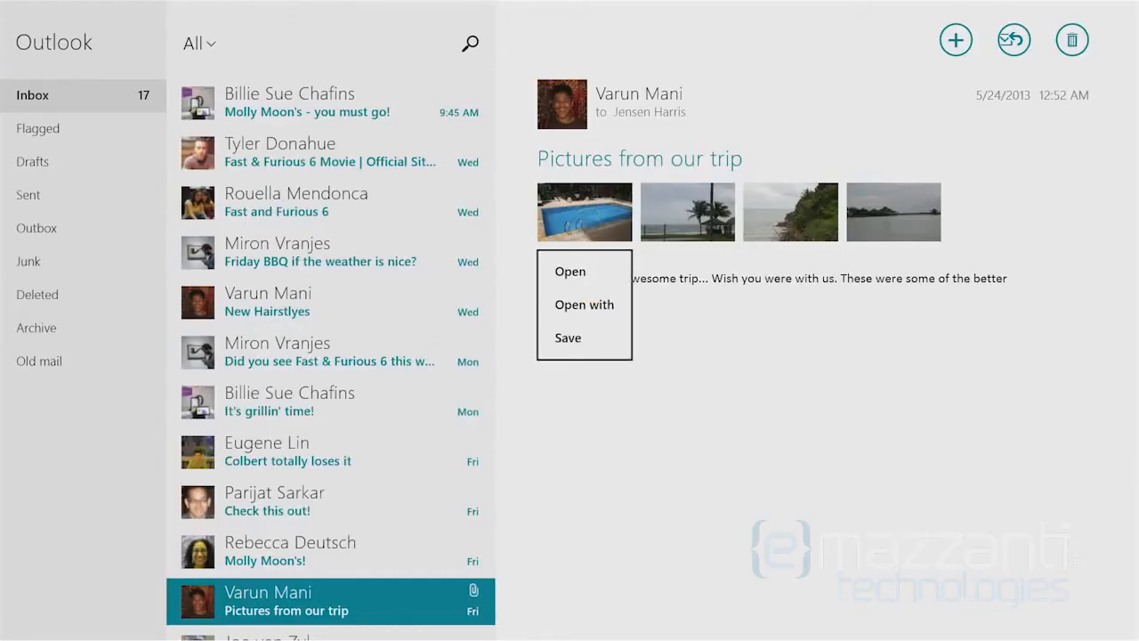
Step: Show the trip email's pool photo in Photos beside the inbox and adjust the split
left_click(569, 270)
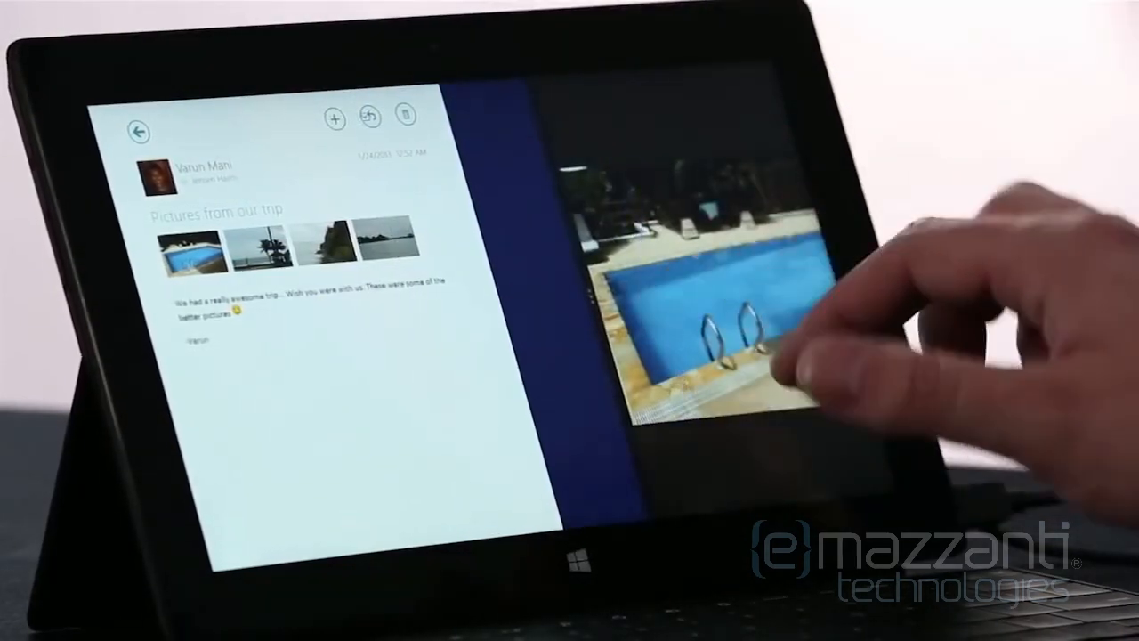
left_click(139, 132)
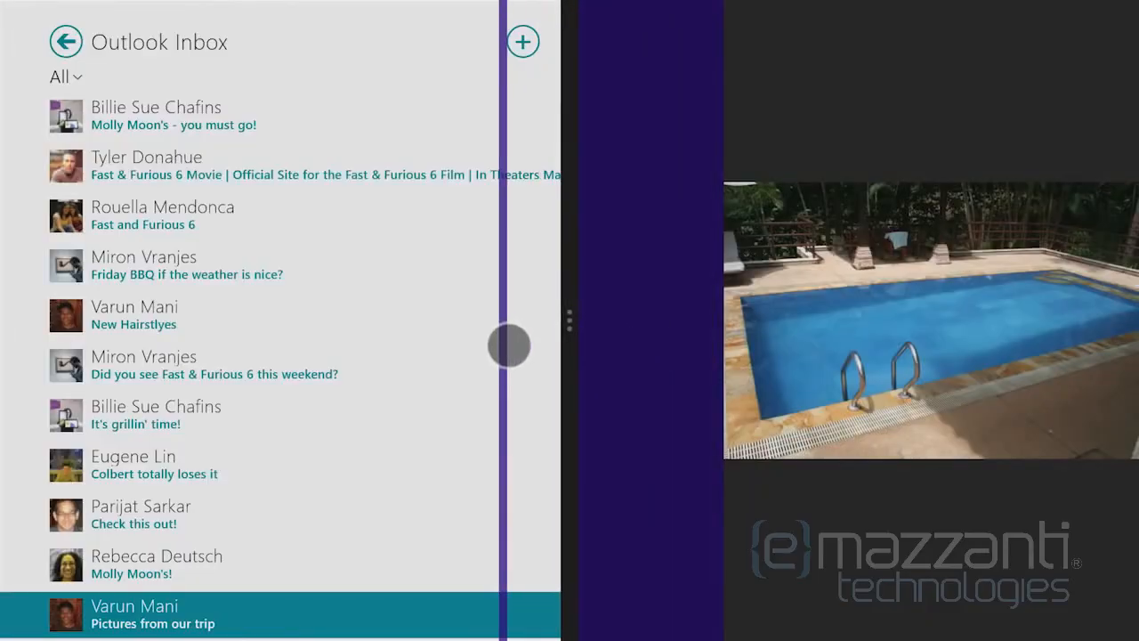